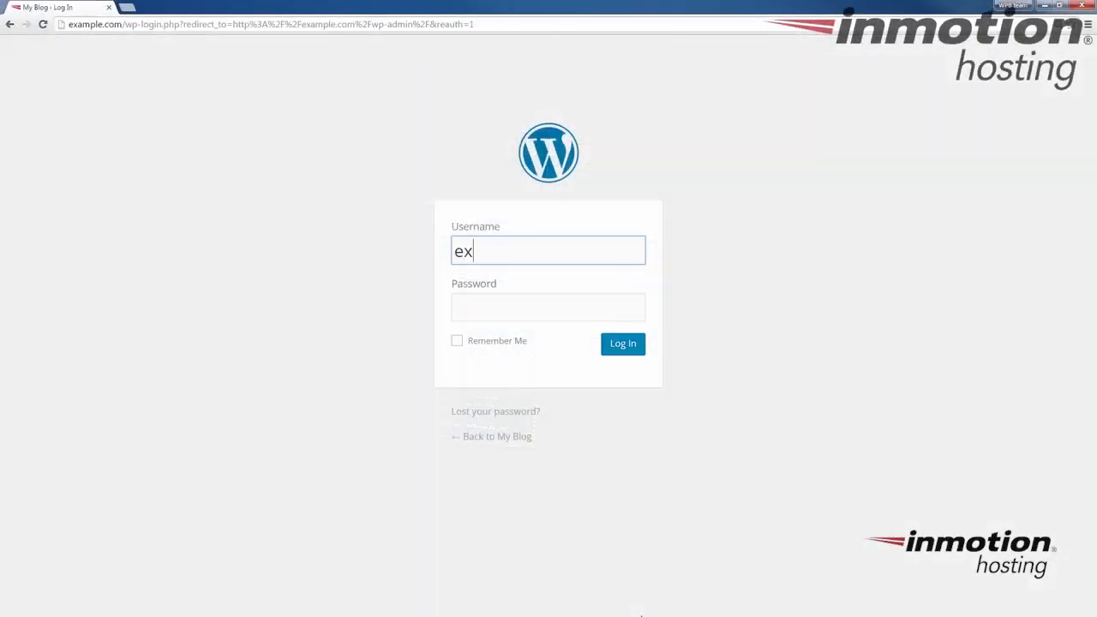
# - Submit the login form to reach the WordPress Dashboard as admin
pyautogui.click(622, 342)
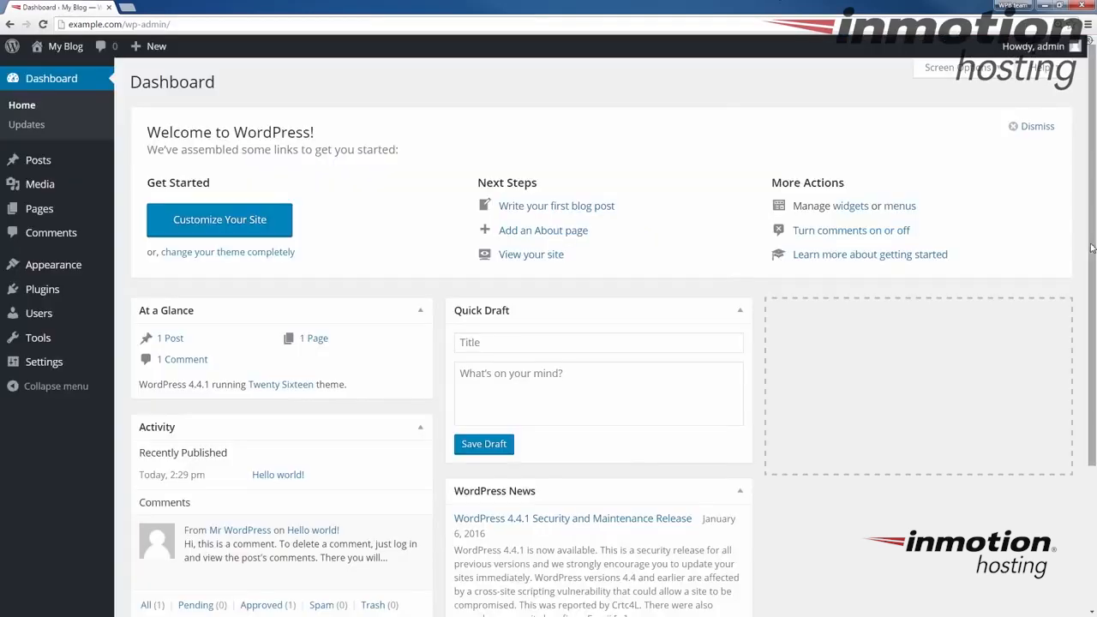
pyautogui.moveTo(43, 362)
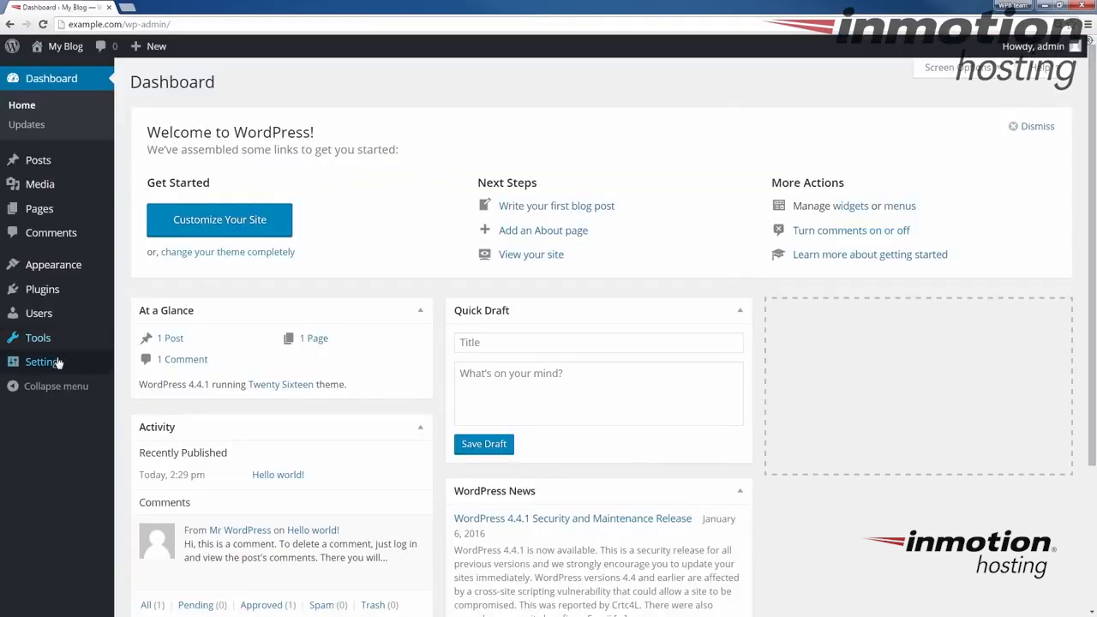
# - In General Settings, edit the WordPress Address and Site Address to end in example.net
pyautogui.click(41, 360)
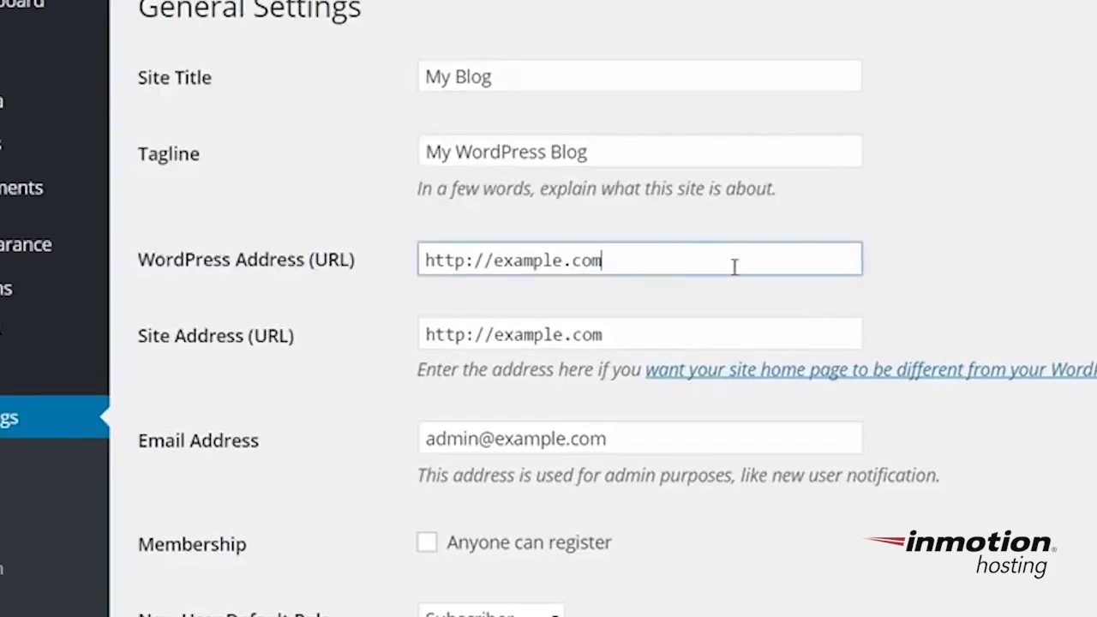
pyautogui.moveTo(631, 269)
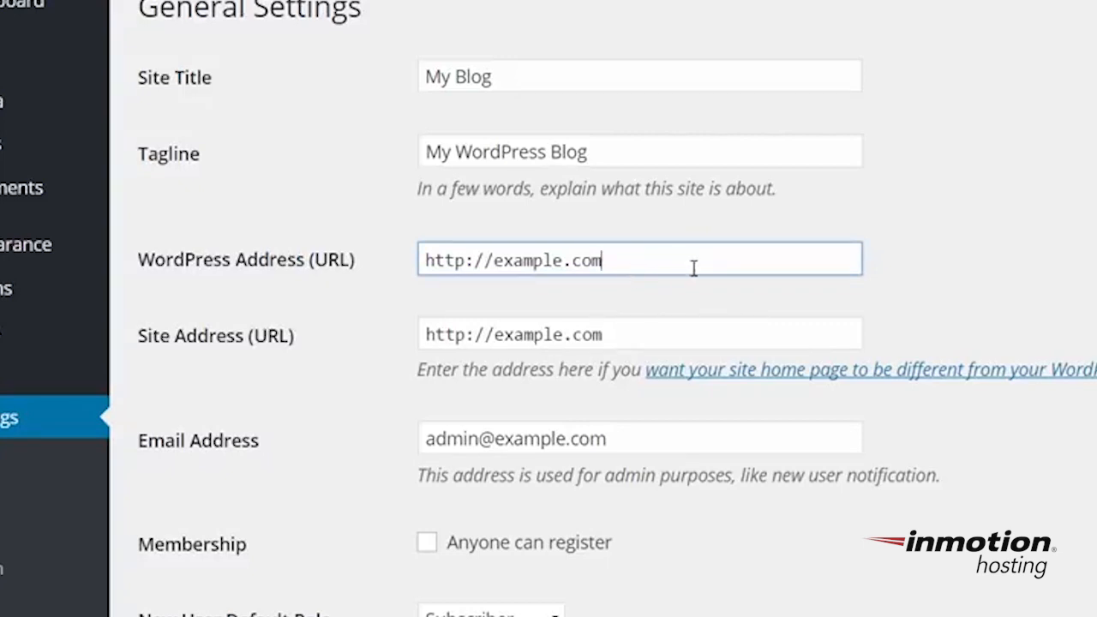
pyautogui.moveTo(676, 264)
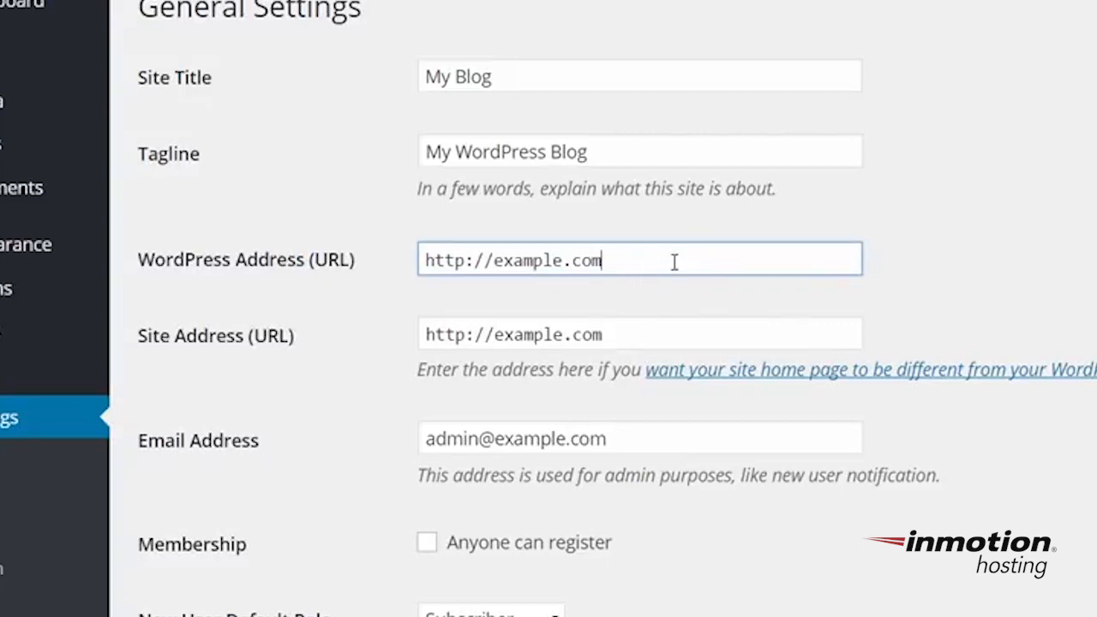
pyautogui.write('/wordpress')
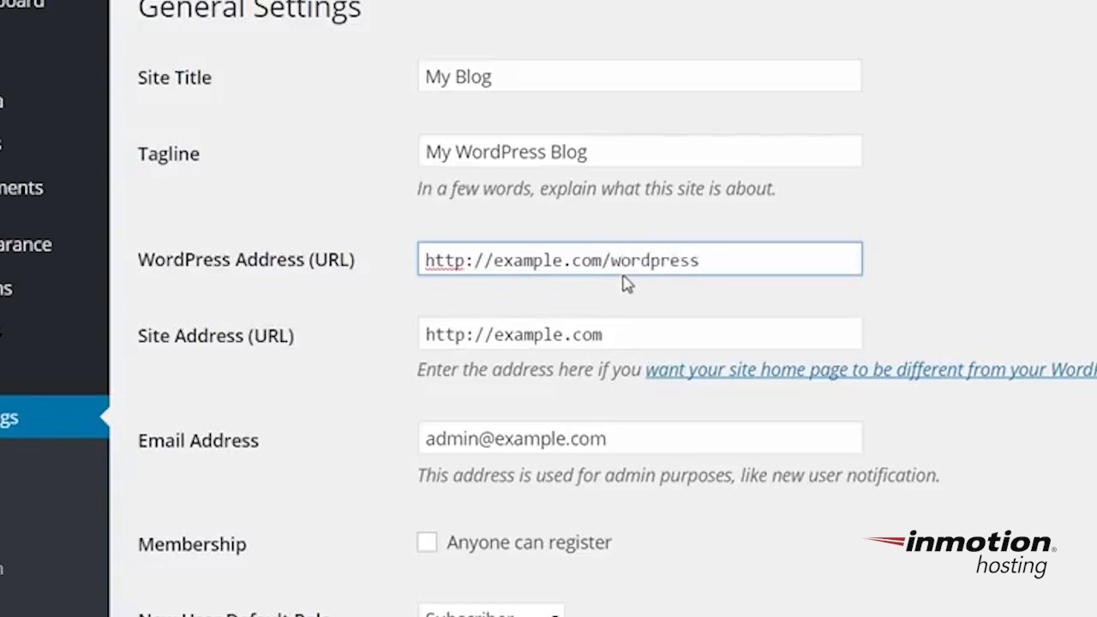
pyautogui.moveTo(616, 265)
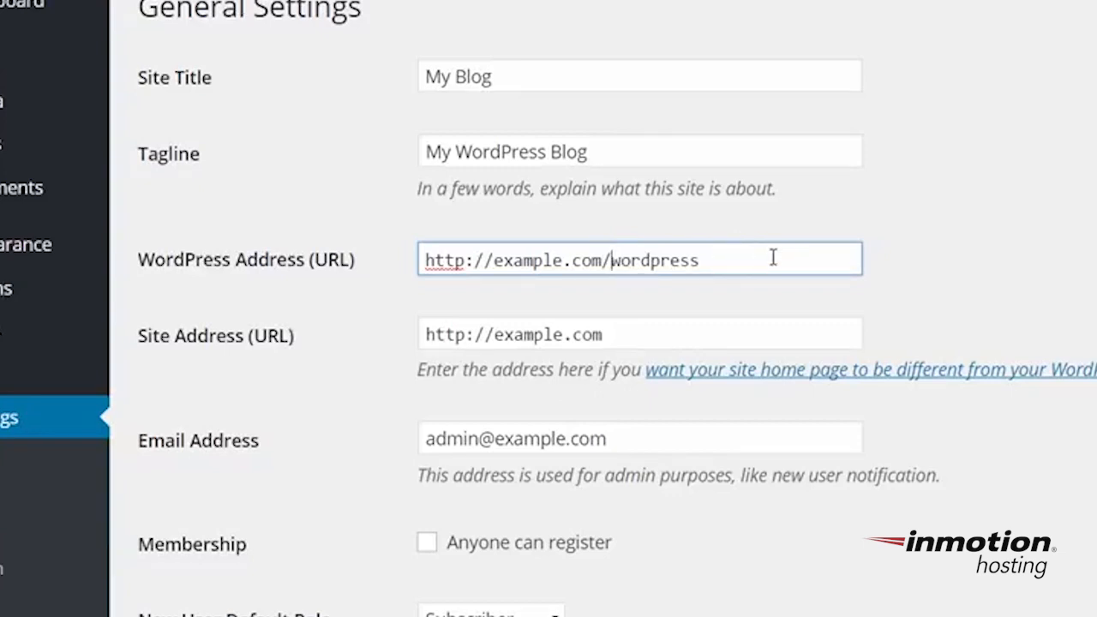
pyautogui.doubleClick(653, 261)
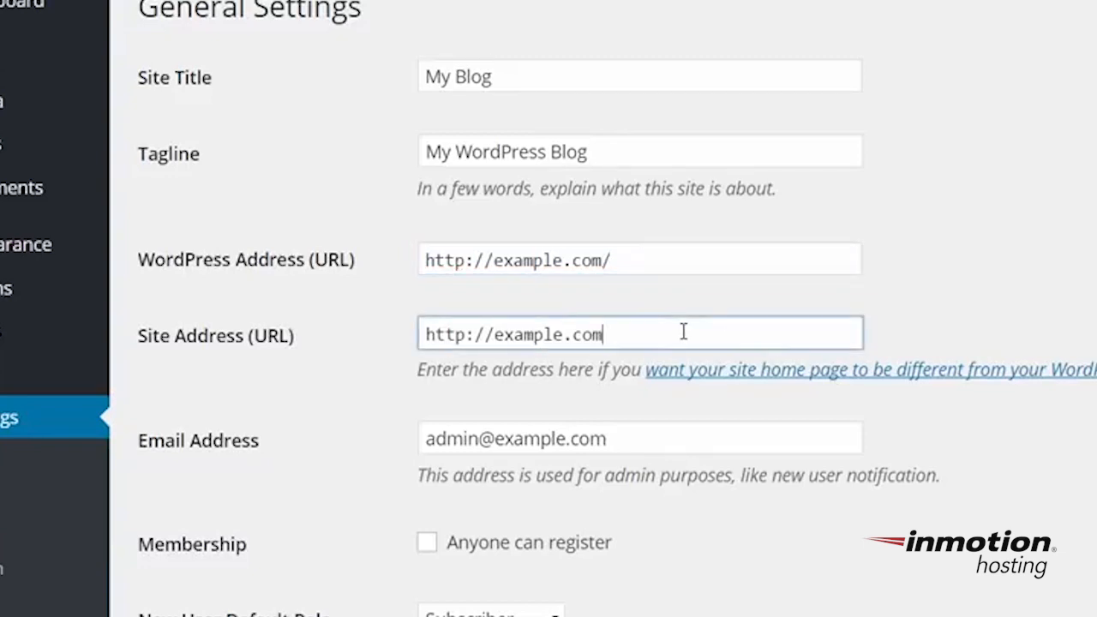
pyautogui.press('Backspace')
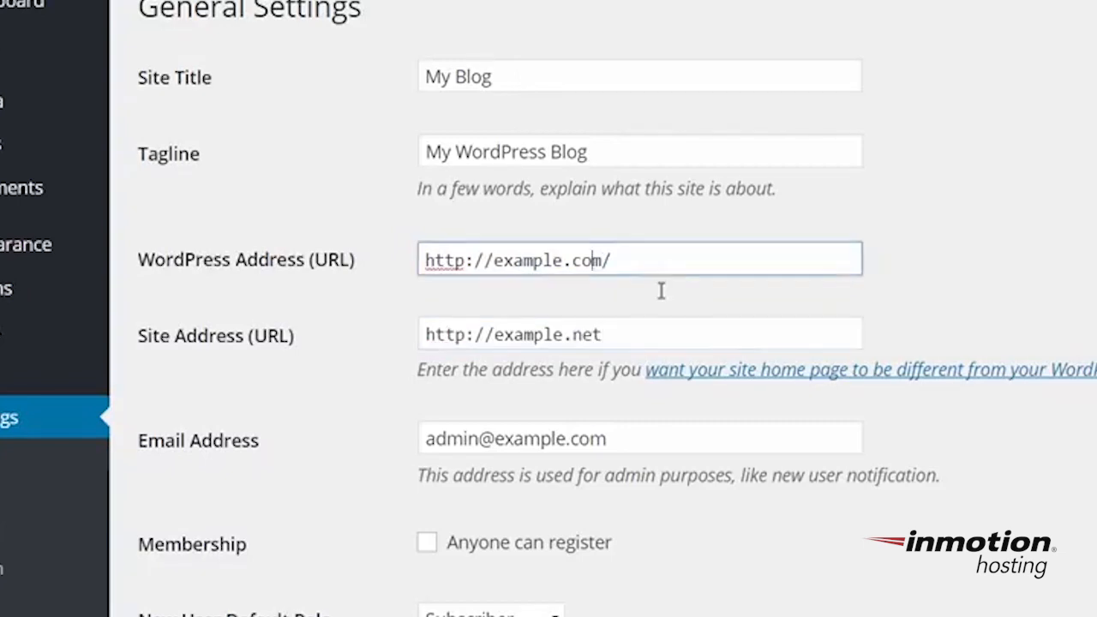
pyautogui.press('Backspace')
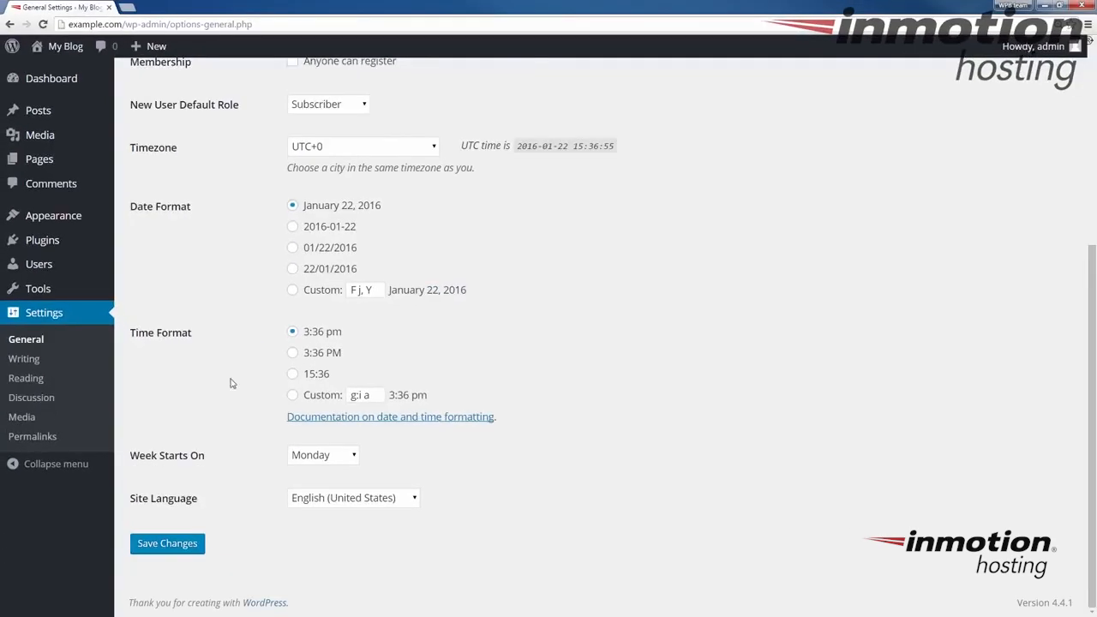
pyautogui.click(168, 543)
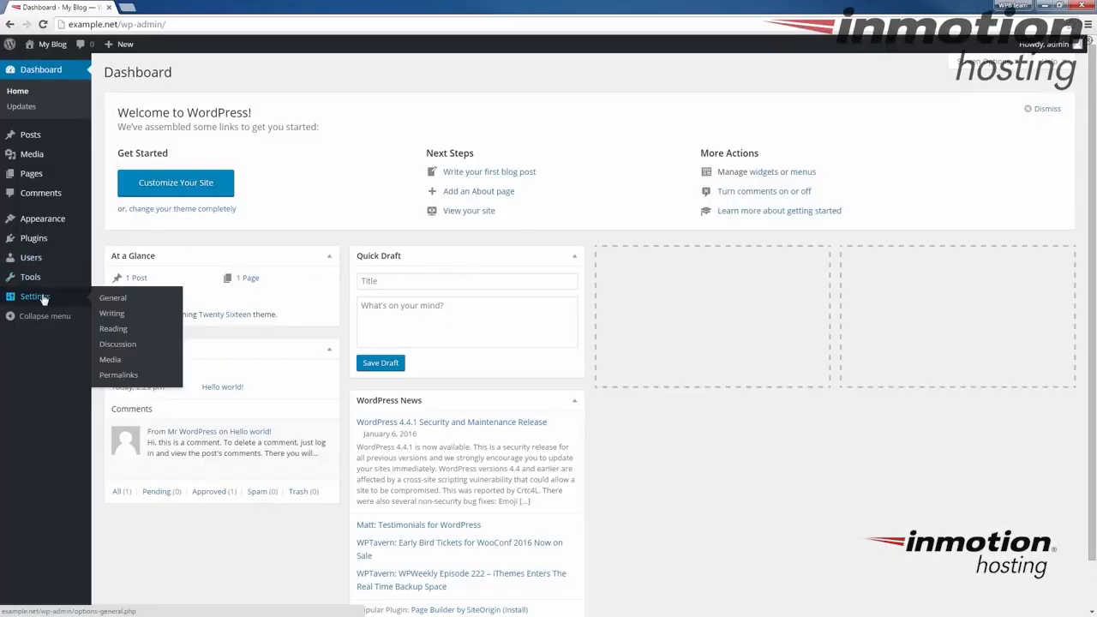
pyautogui.click(113, 299)
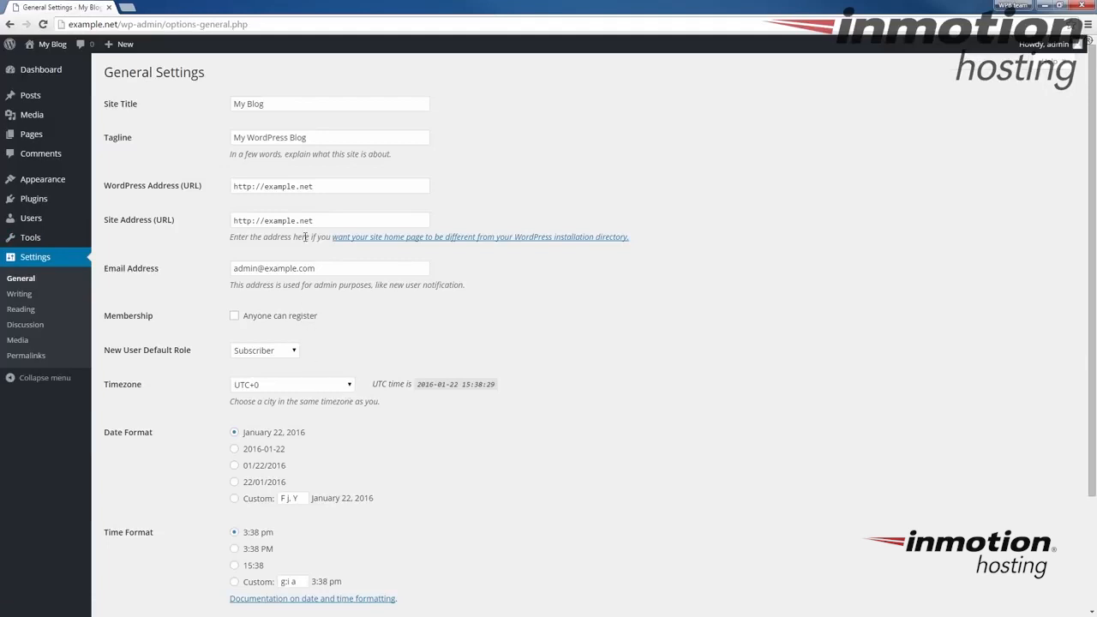
pyautogui.click(158, 7)
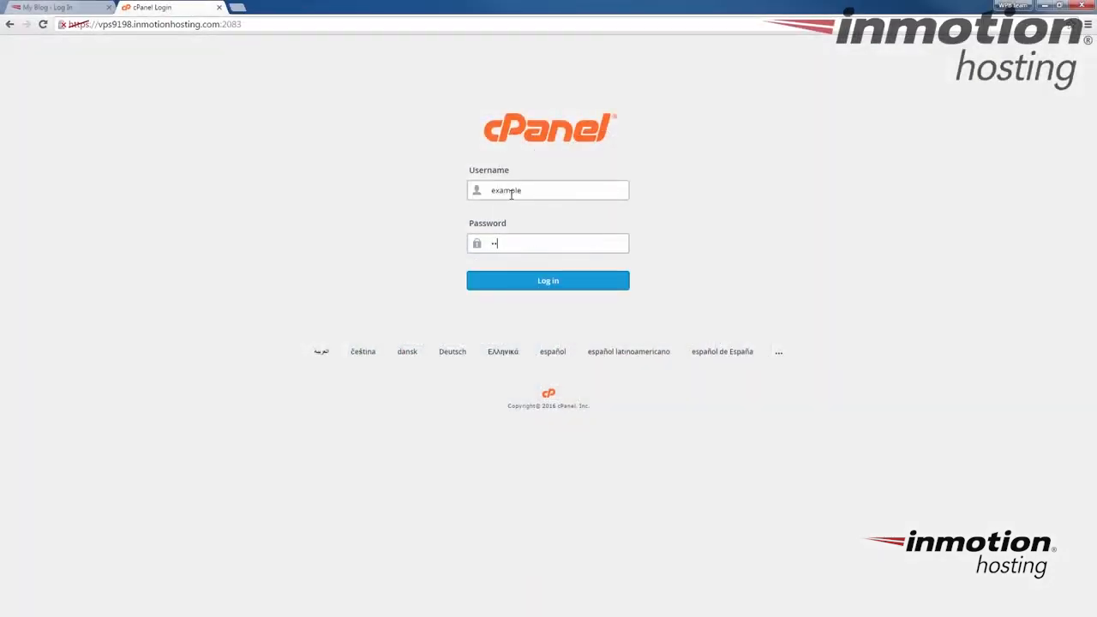
# - Log in to cPanel and browse public_html in File Manager, selecting wp-config.php
pyautogui.click(549, 281)
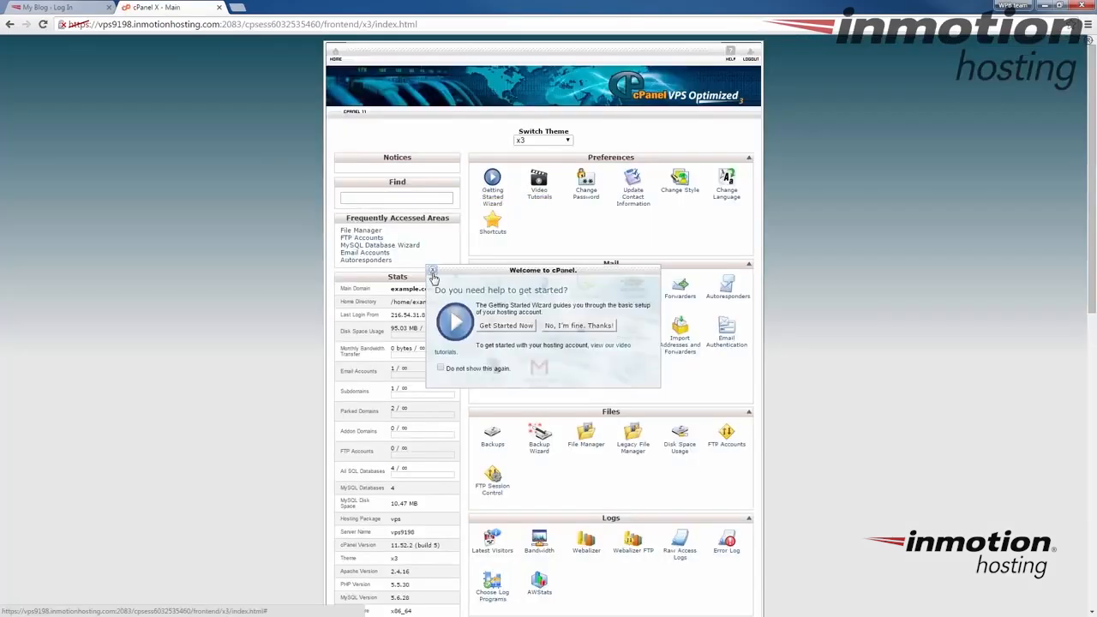
pyautogui.click(432, 274)
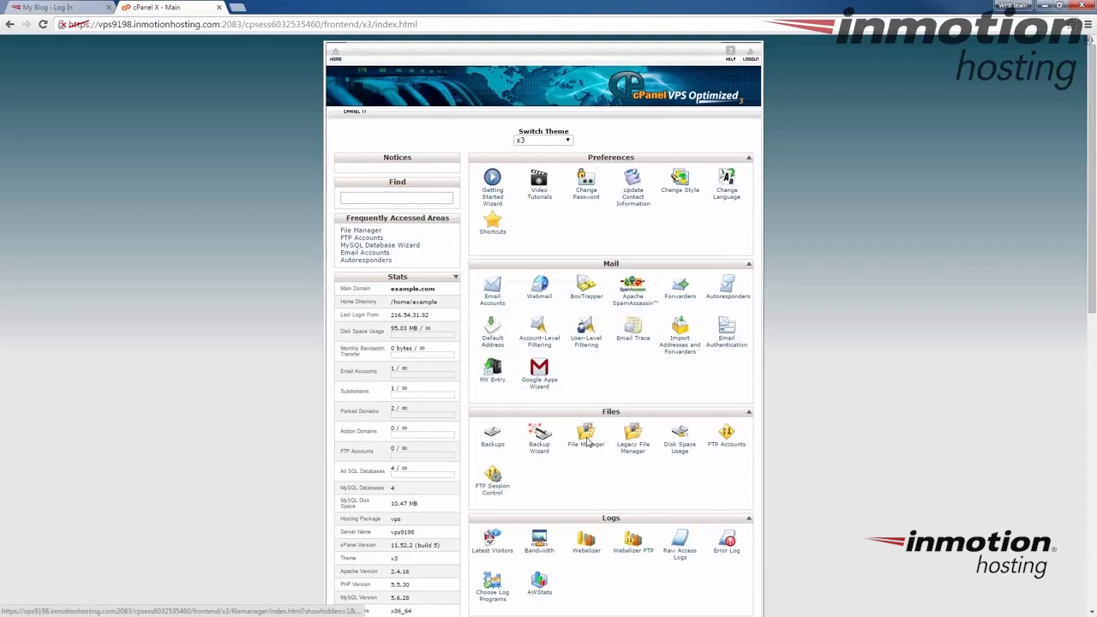
pyautogui.click(586, 432)
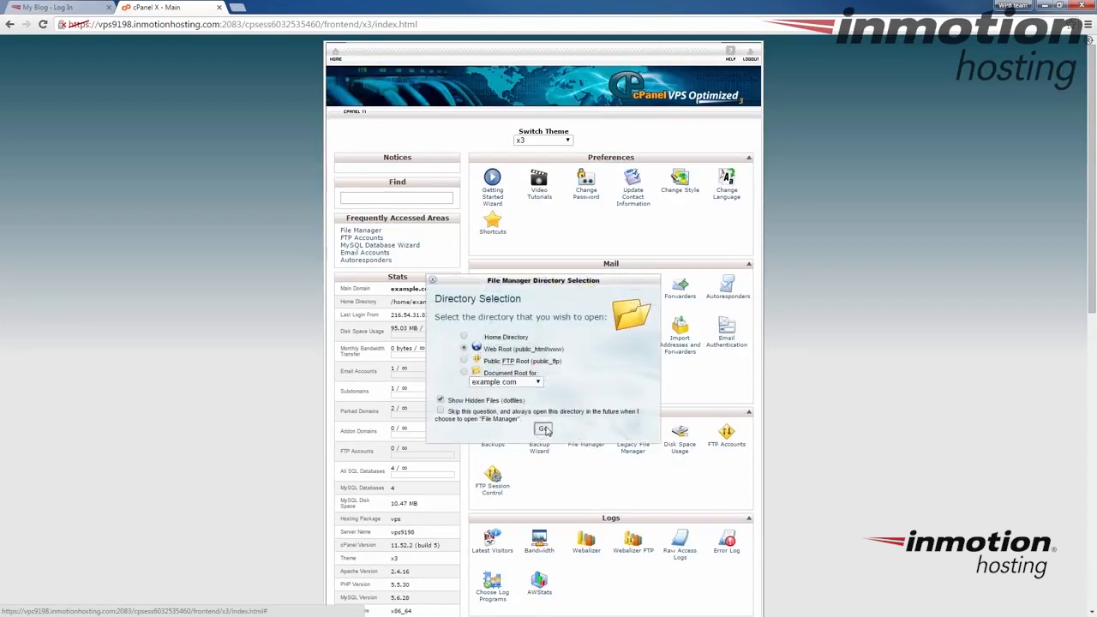
pyautogui.click(543, 428)
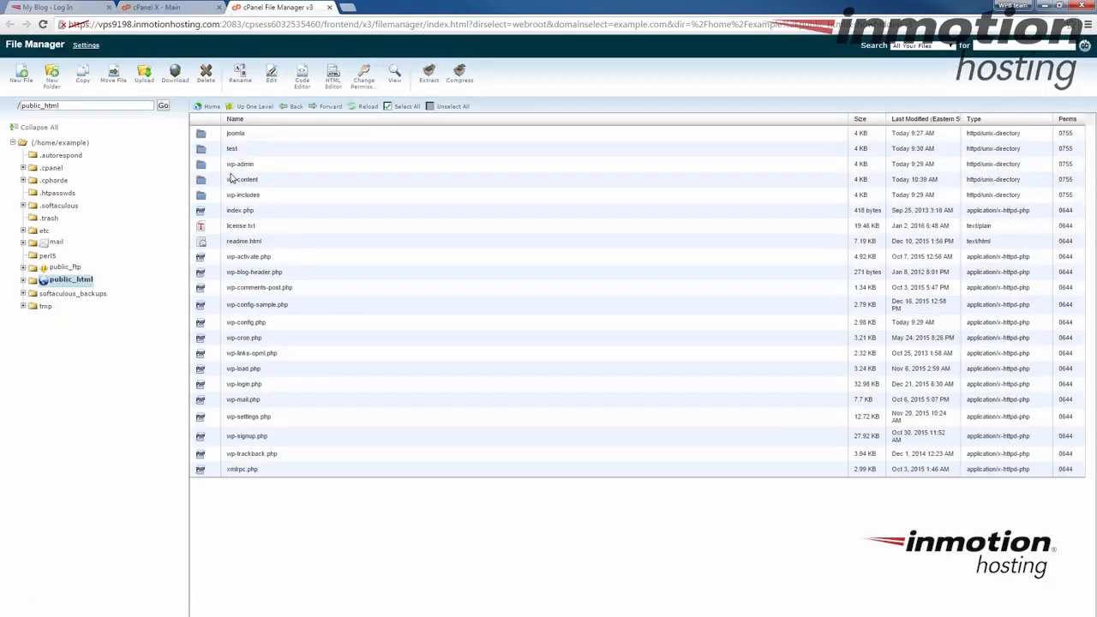
pyautogui.moveTo(247, 377)
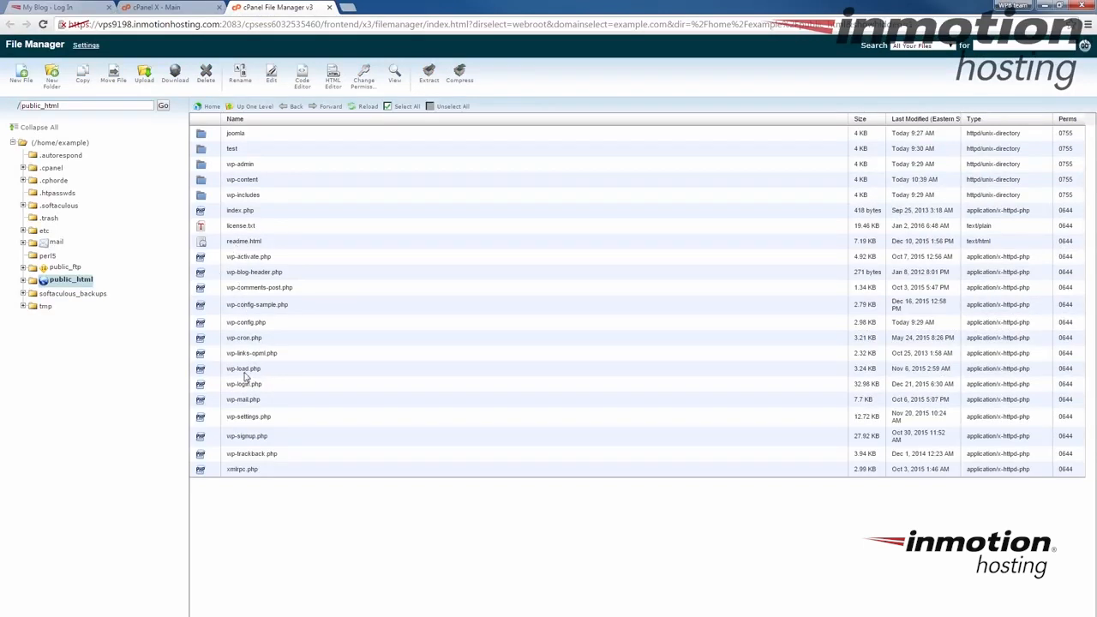
pyautogui.click(247, 322)
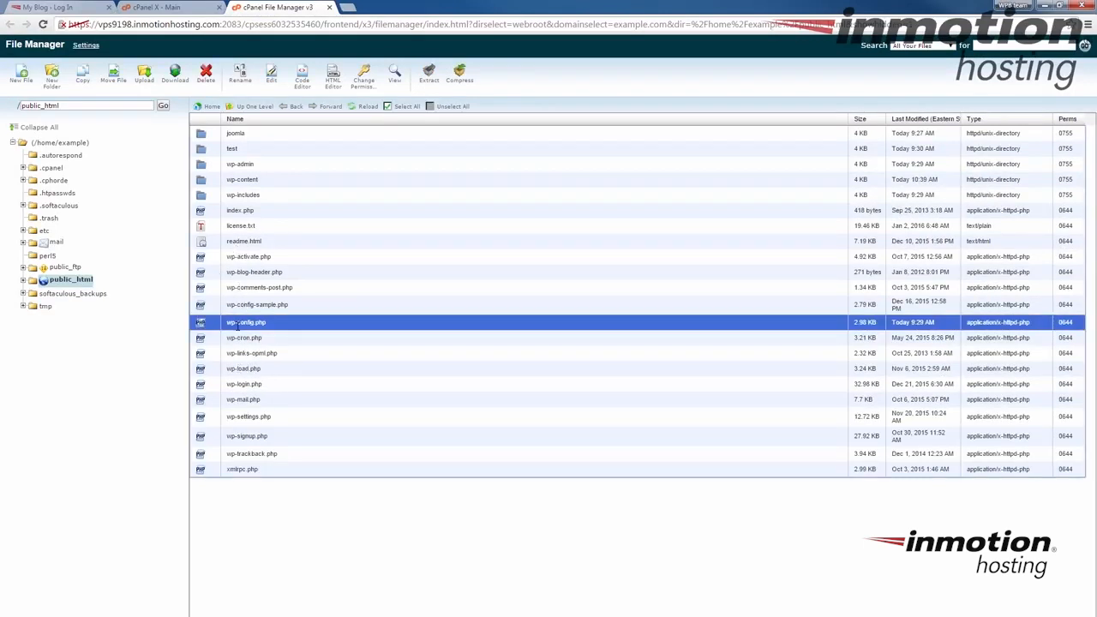
pyautogui.moveTo(247, 226)
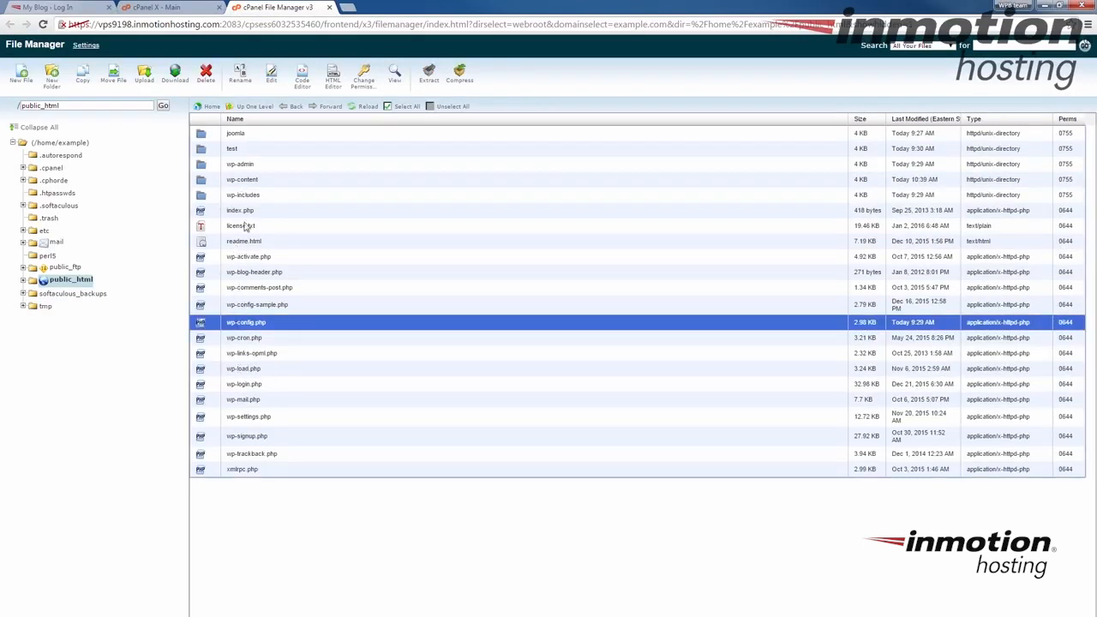
pyautogui.moveTo(246, 226)
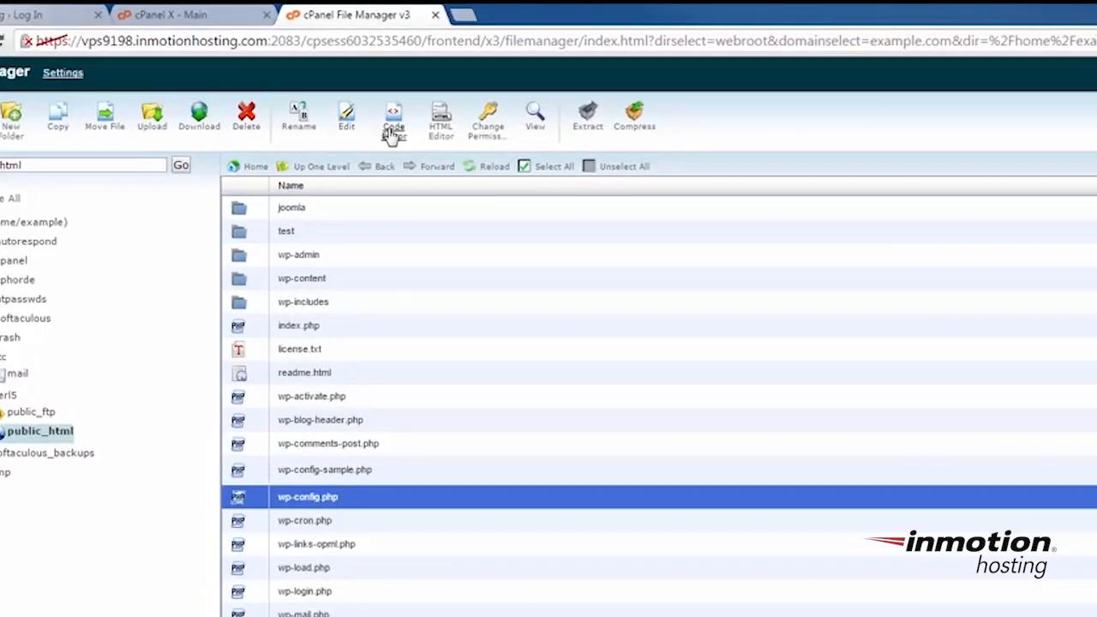
pyautogui.click(394, 116)
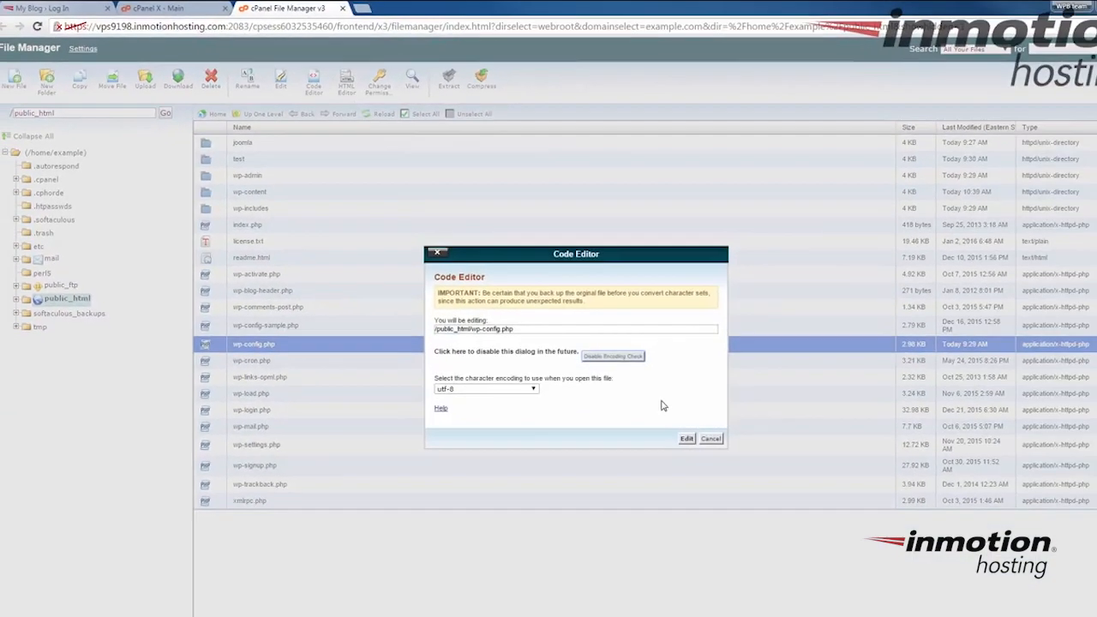
pyautogui.click(685, 439)
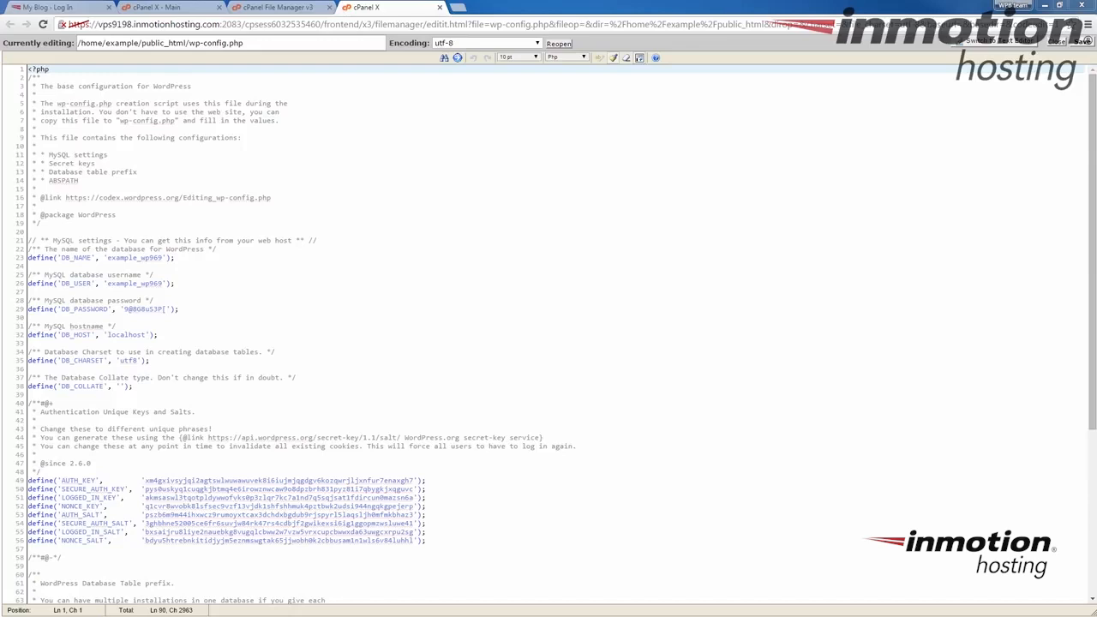
pyautogui.moveTo(448, 139)
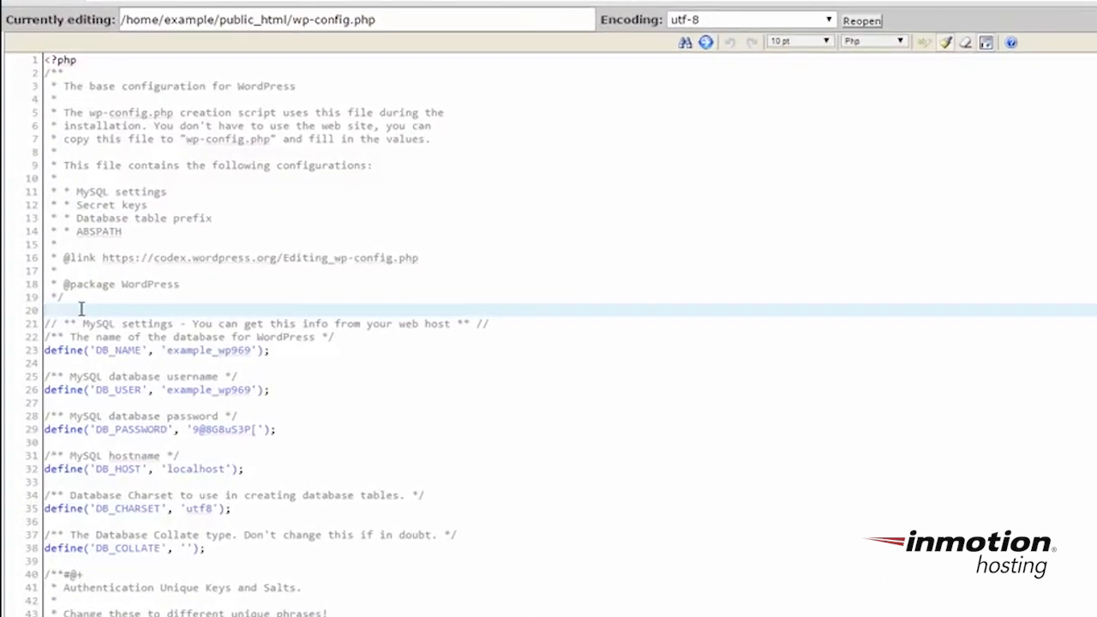
pyautogui.moveTo(575, 298)
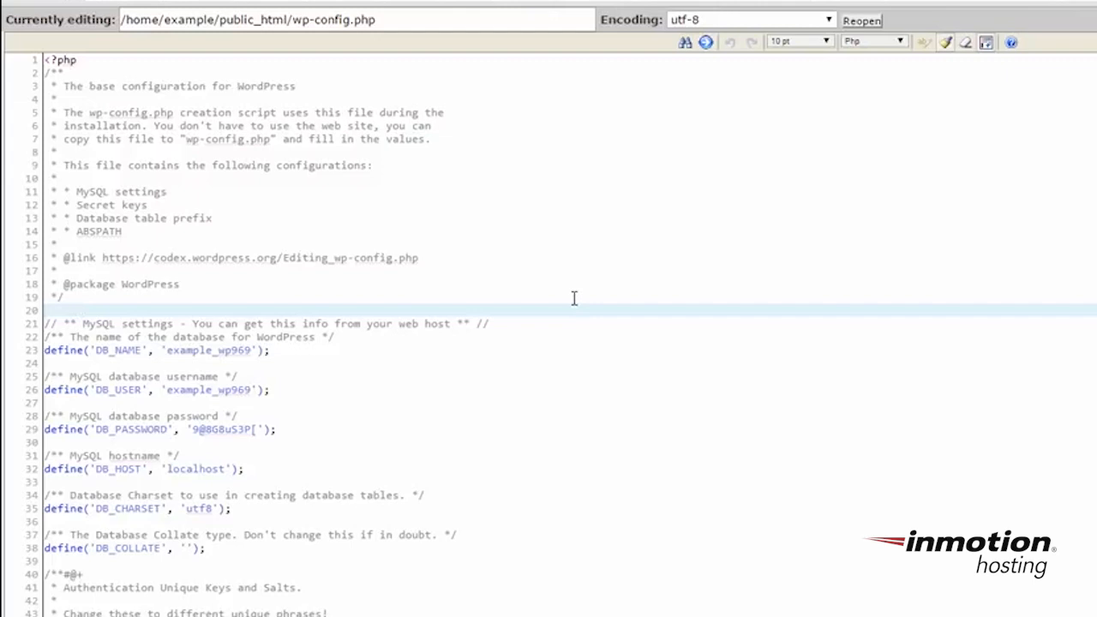
pyautogui.moveTo(89, 65)
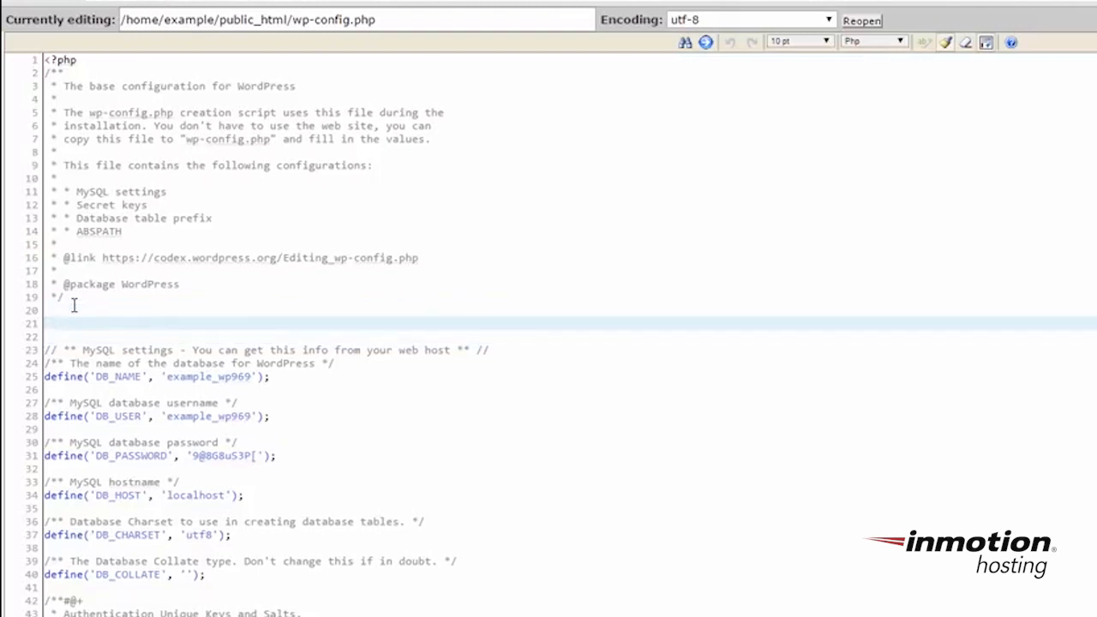
pyautogui.write("define('WP_HOME','http://yourdomain.com');")
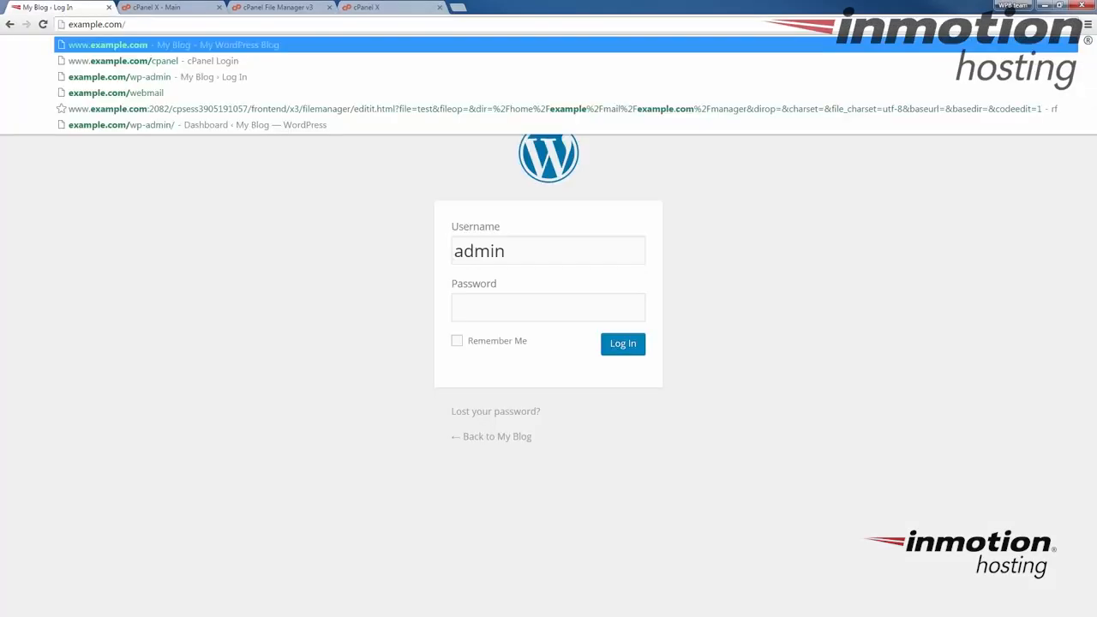
# - Visit example.com/wp-admin to check the admin login redirects to example.net
pyautogui.click(107, 45)
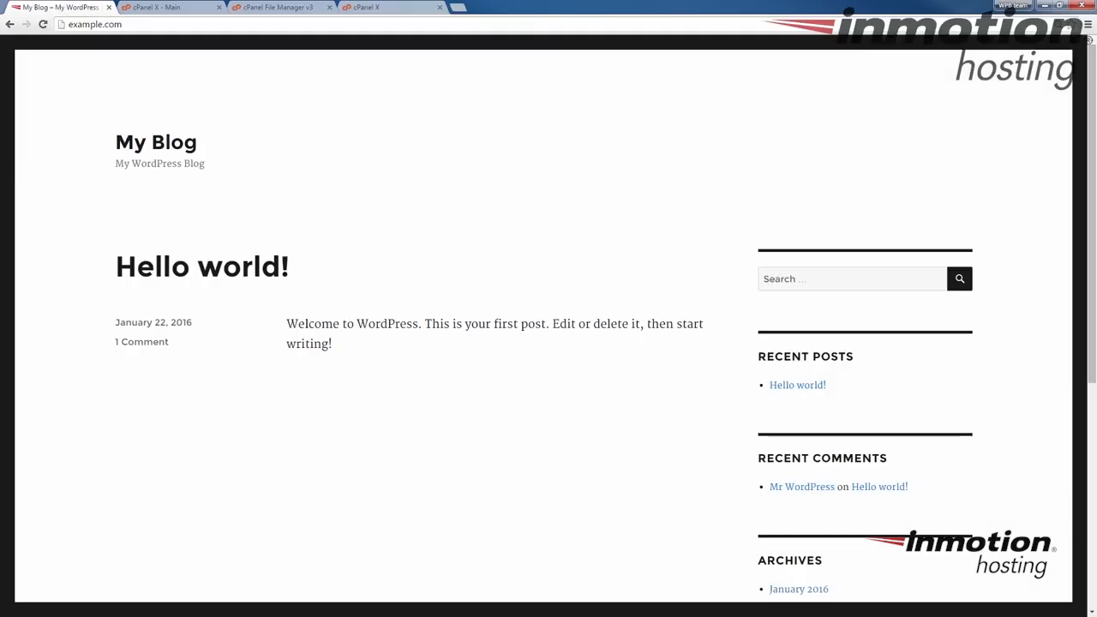
pyautogui.click(95, 24)
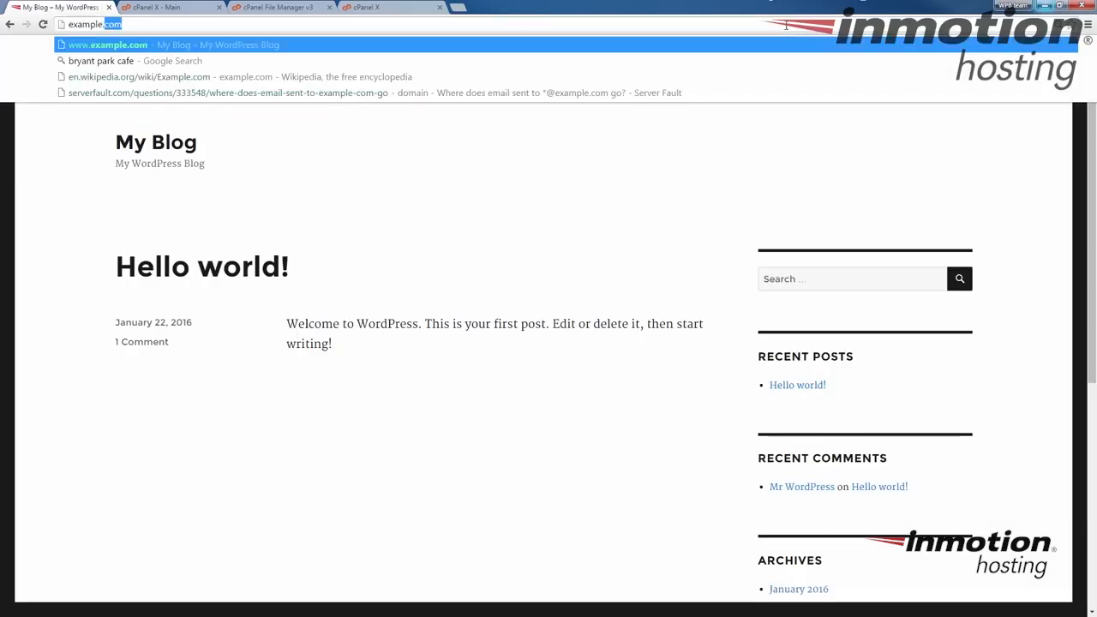
pyautogui.write('/')
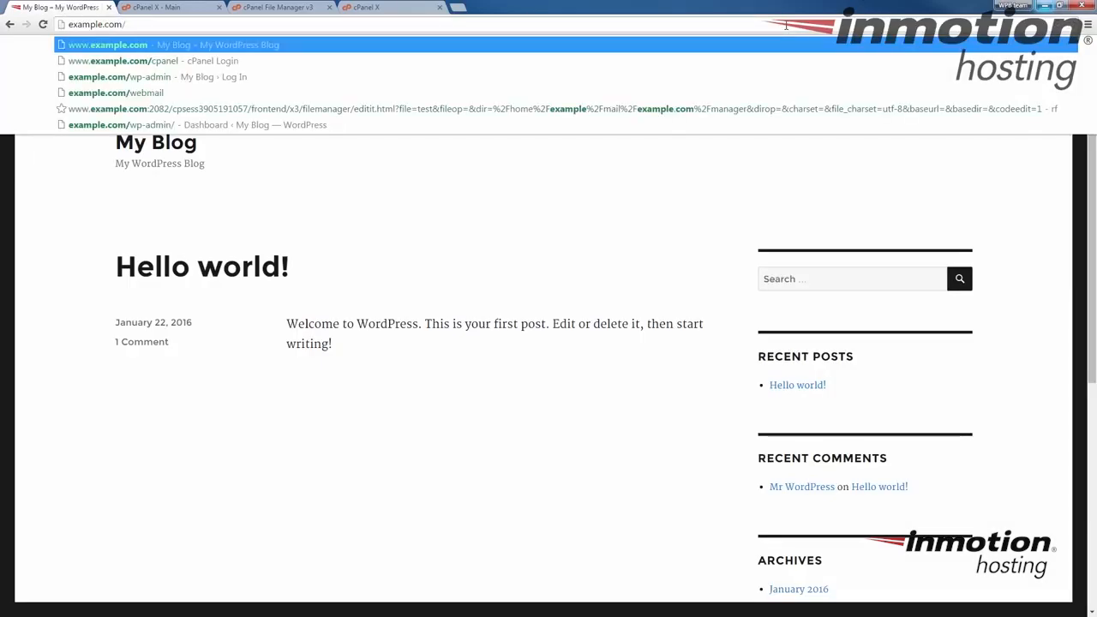
pyautogui.write('wp-admin%2F&reauth=1')
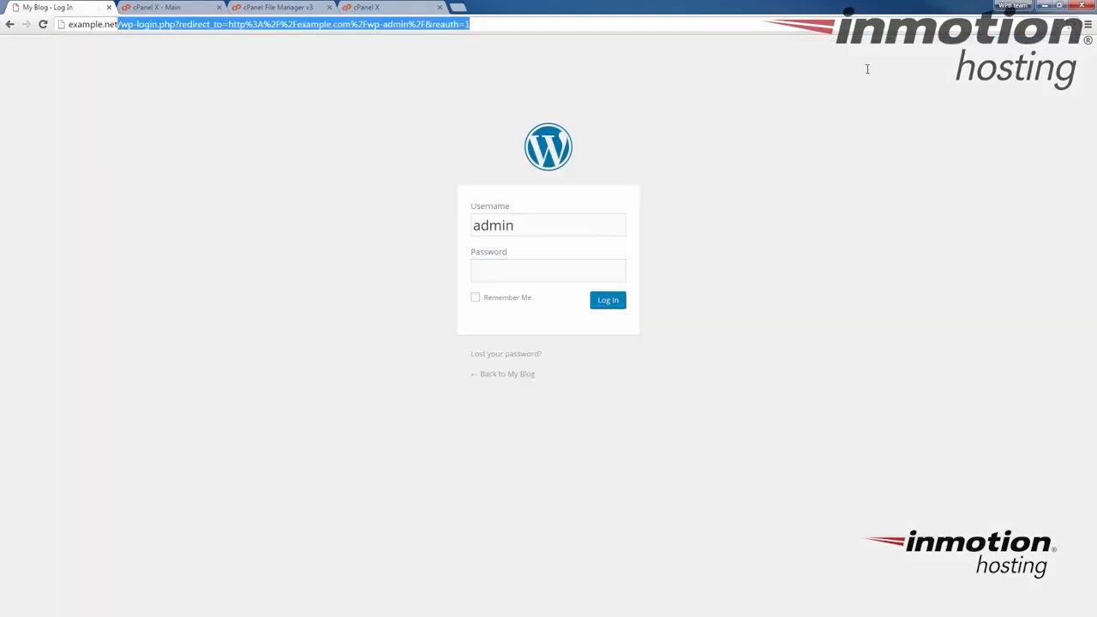
# - Sign in to view the blog at example.net, then return to cPanel
pyautogui.click(549, 270)
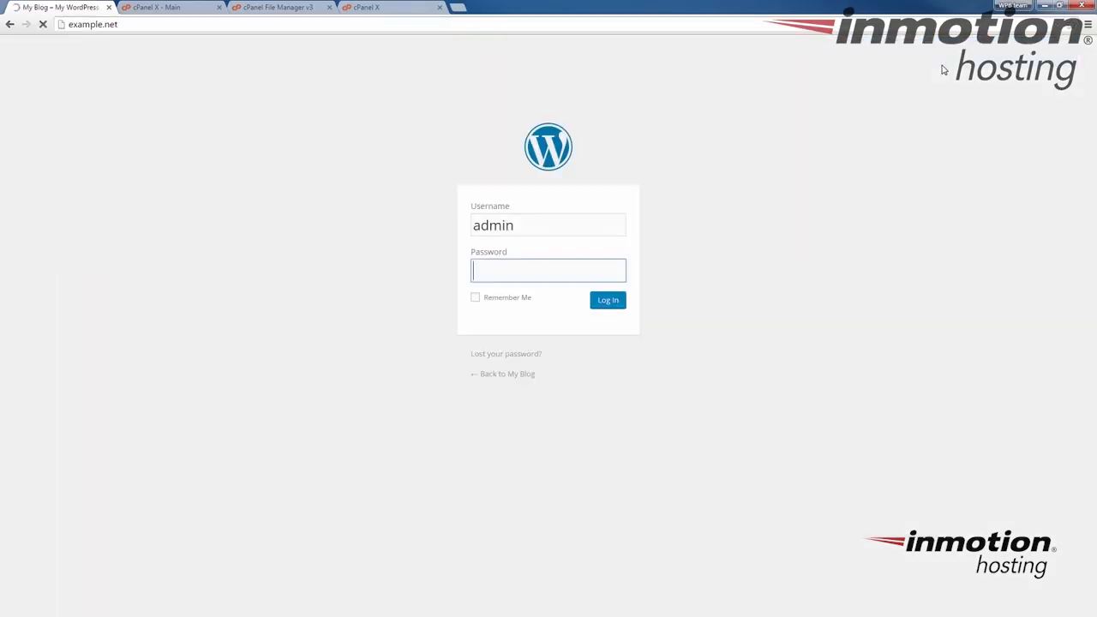
pyautogui.click(507, 373)
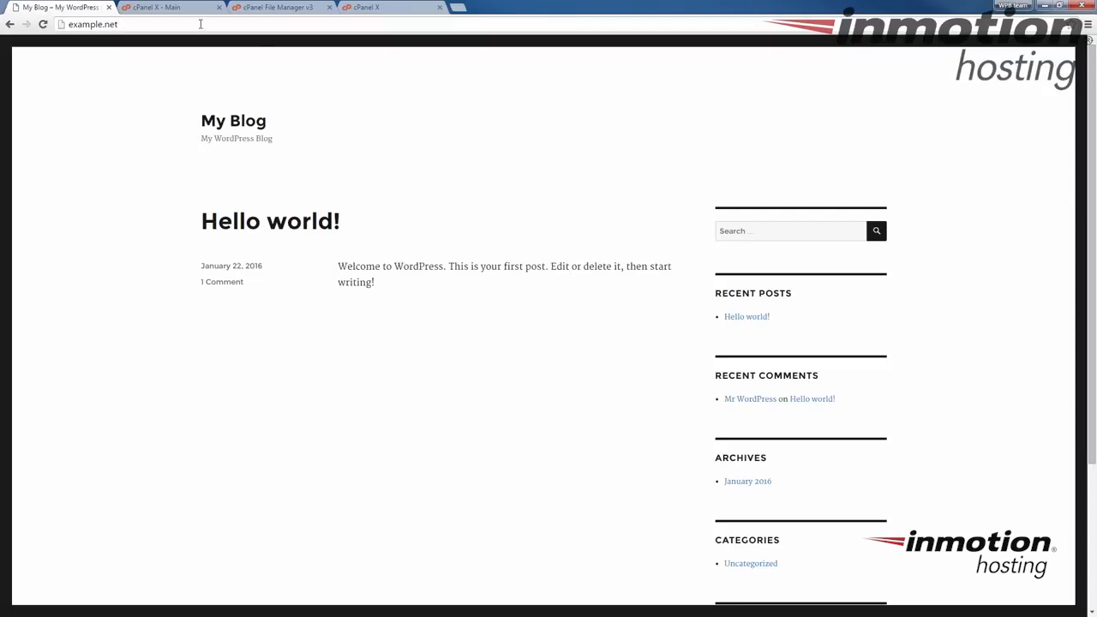
pyautogui.click(163, 7)
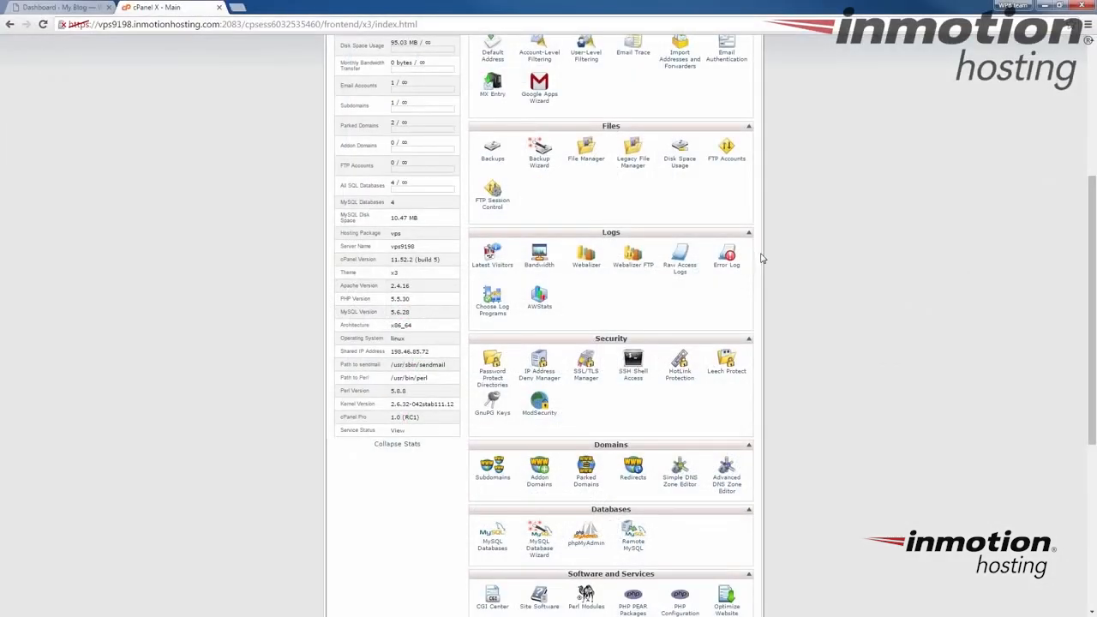
# - Launch phpMyAdmin from the cPanel Databases section
pyautogui.scroll(-3)
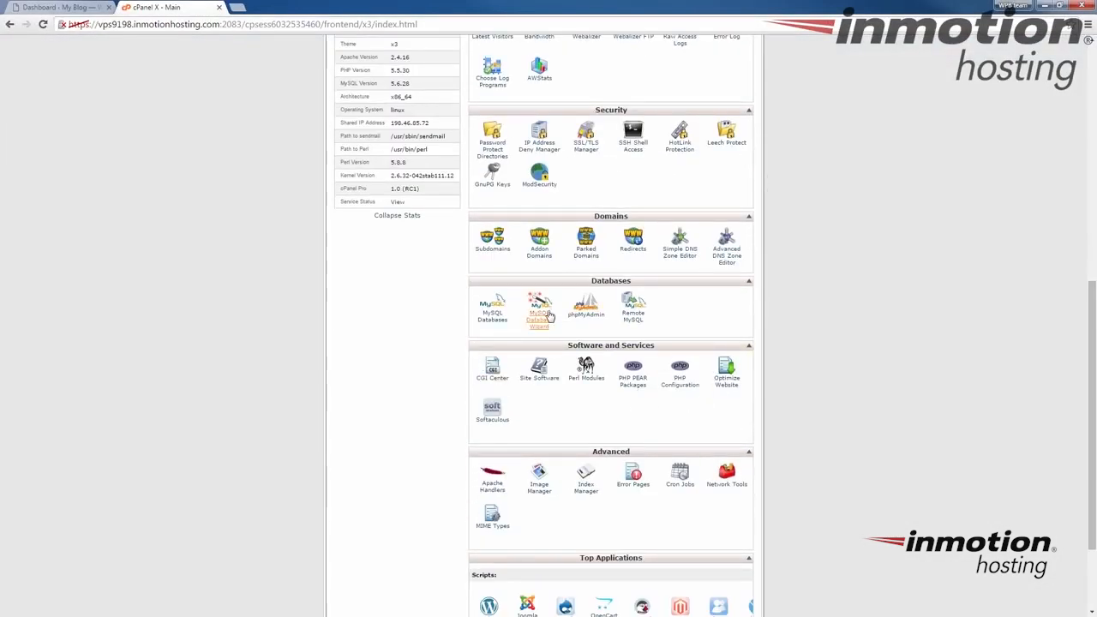
pyautogui.moveTo(648, 281)
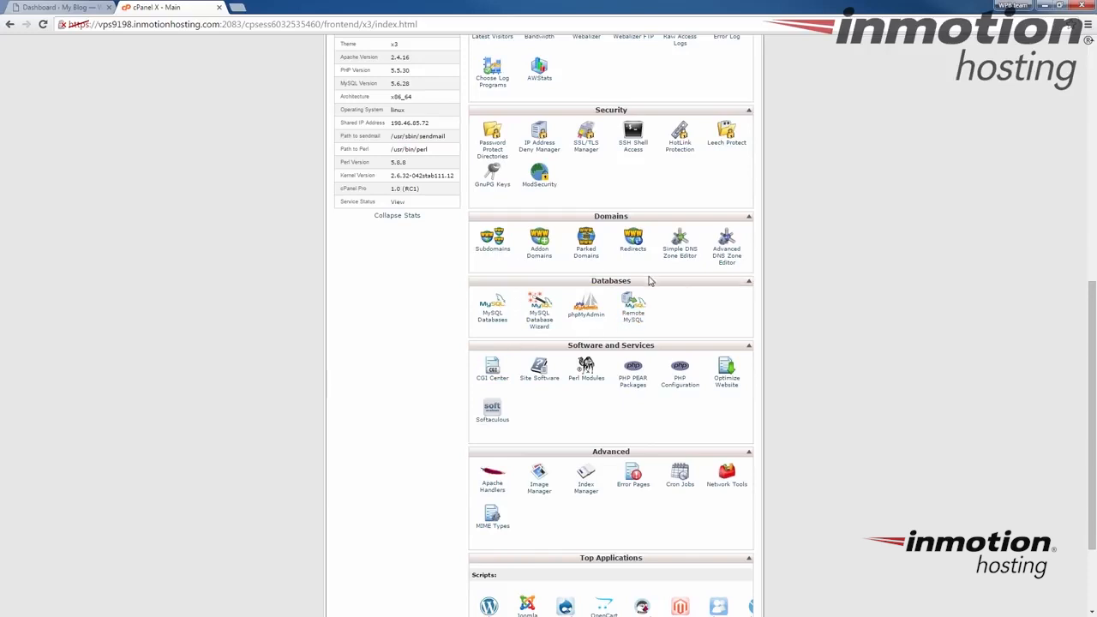
pyautogui.click(586, 305)
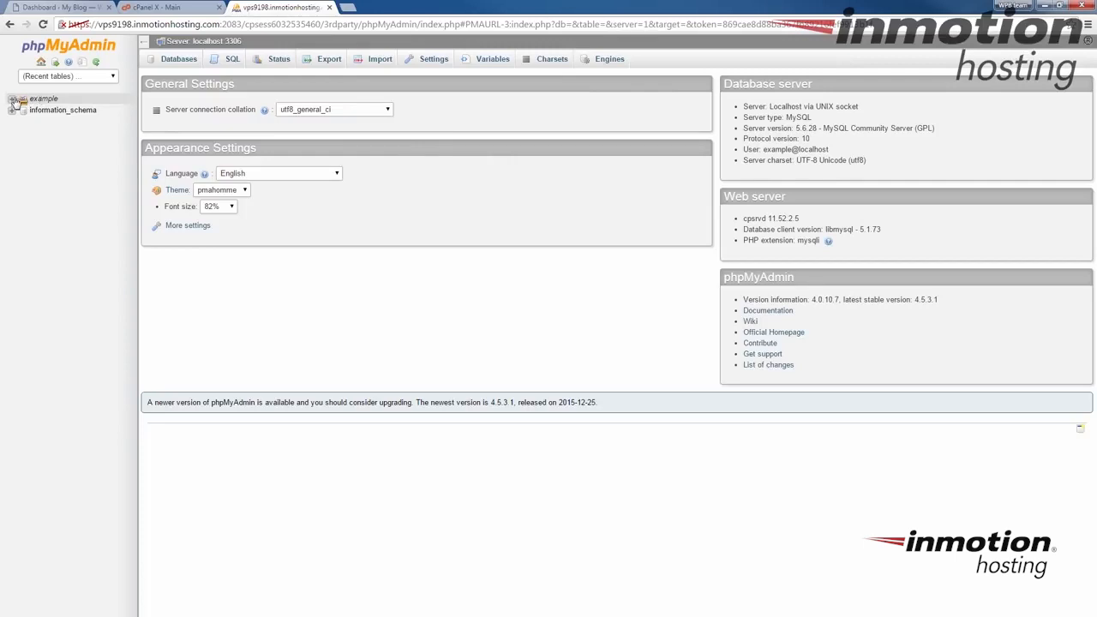
# - Browse the wp_options table of the example_wp969 database
pyautogui.click(14, 98)
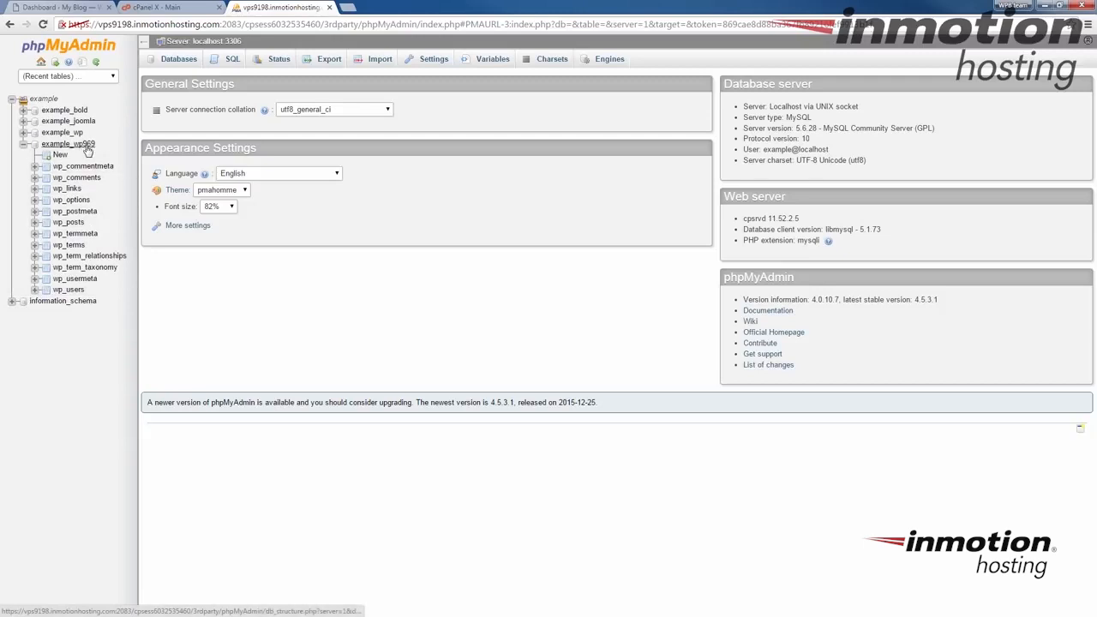
pyautogui.click(69, 144)
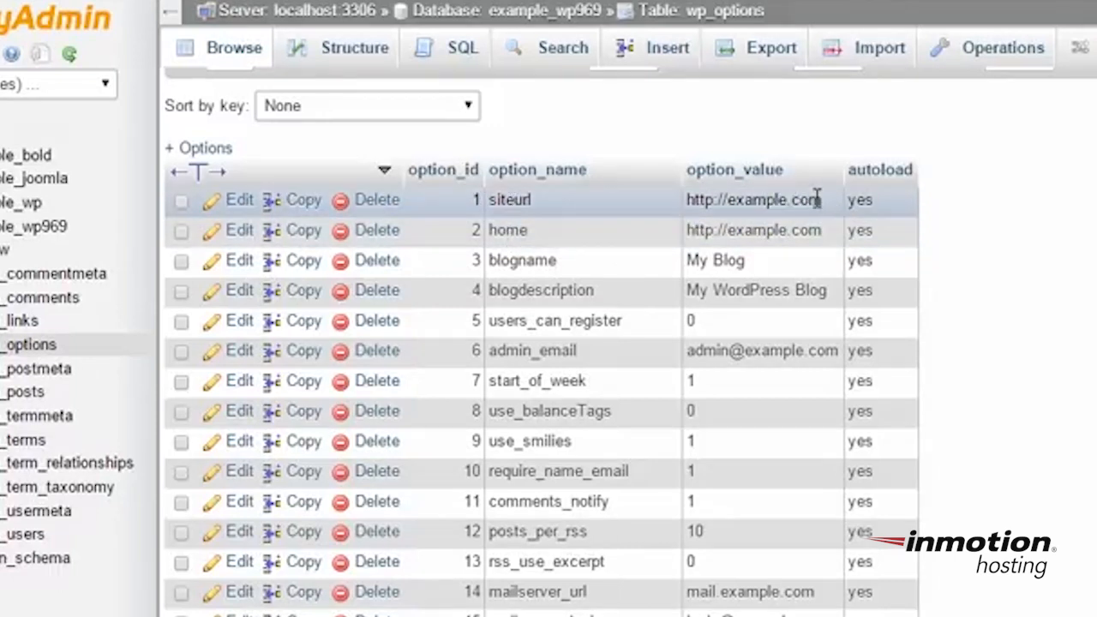
pyautogui.doubleClick(754, 199)
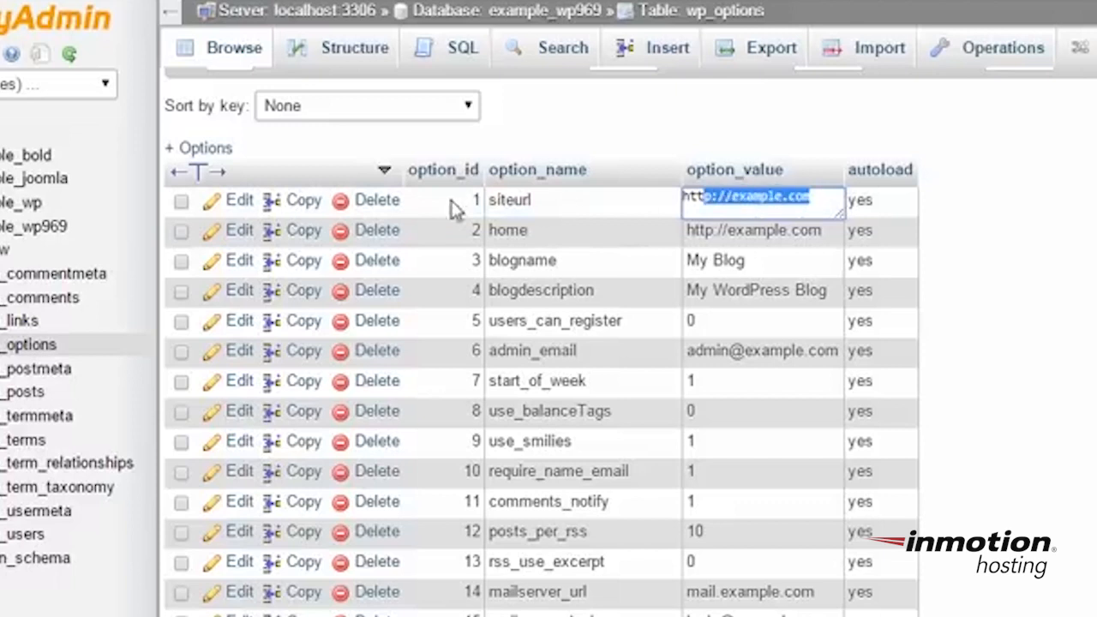
pyautogui.moveTo(240, 206)
pyautogui.write('net')
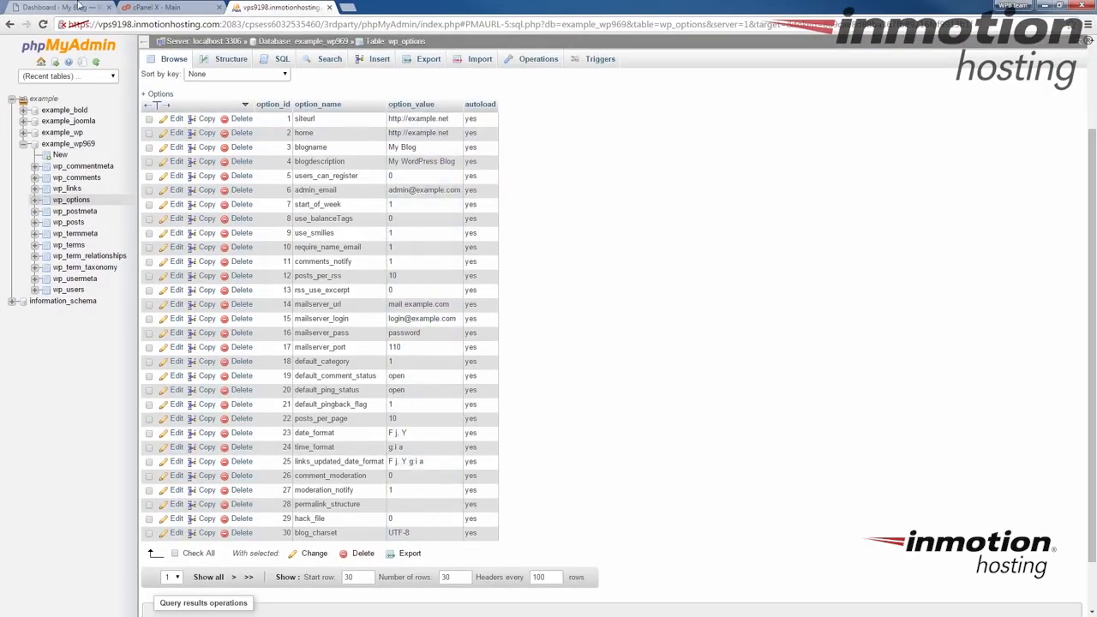
pyautogui.click(55, 6)
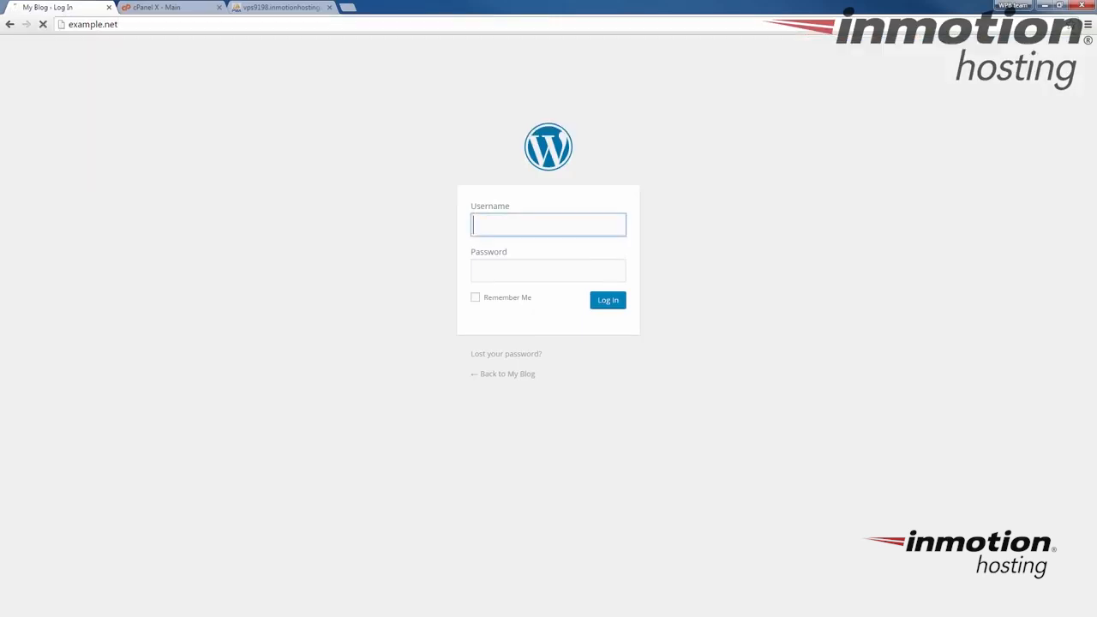
# - Load the My Blog front page at example.net via Back to My Blog
pyautogui.click(502, 374)
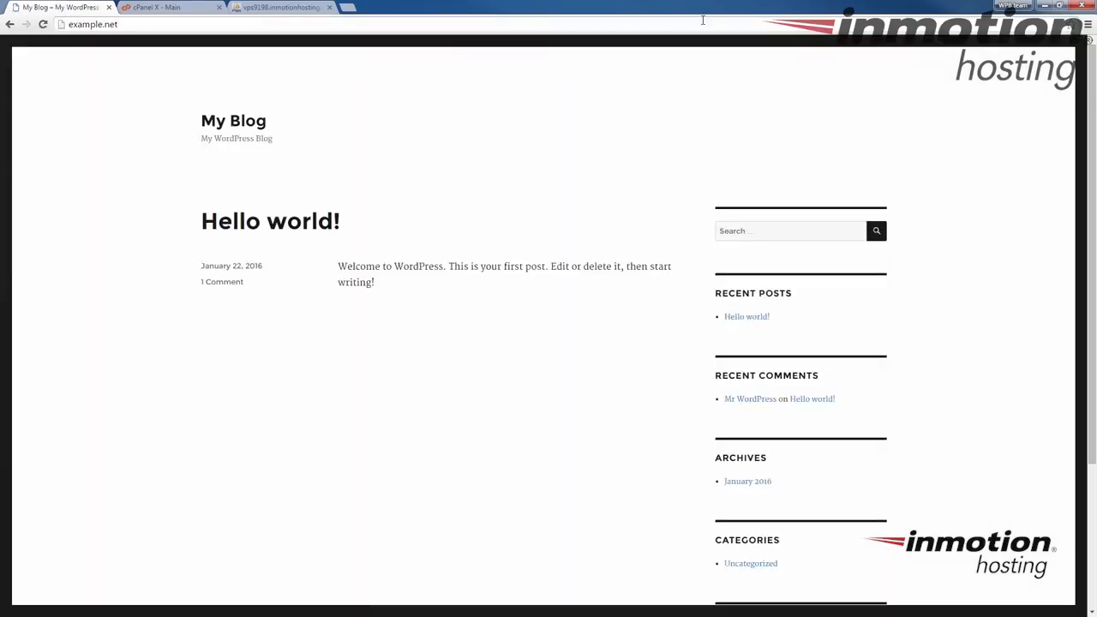